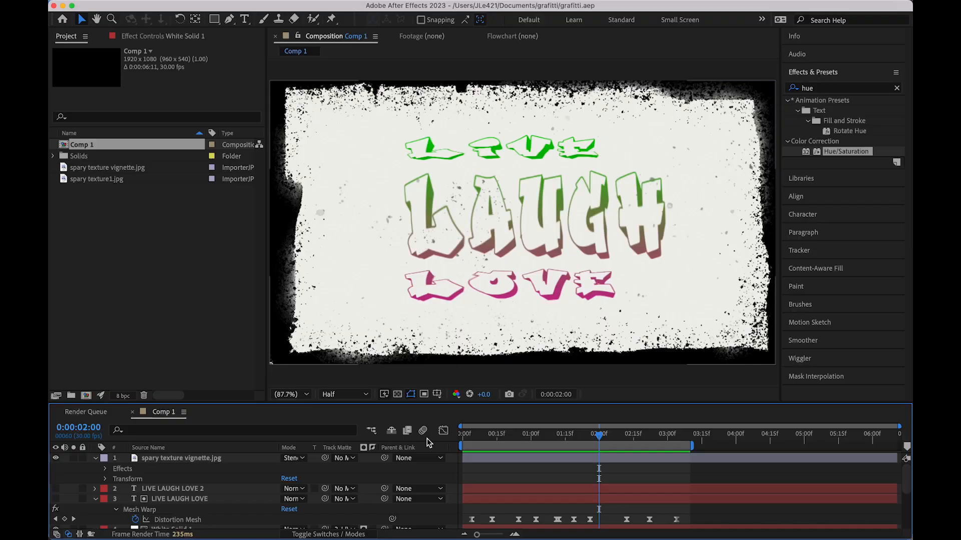
Step: Preview the animation from 0:00 and reveal the Gradient Ramp Start and End Color keyframes
left_click(461, 433)
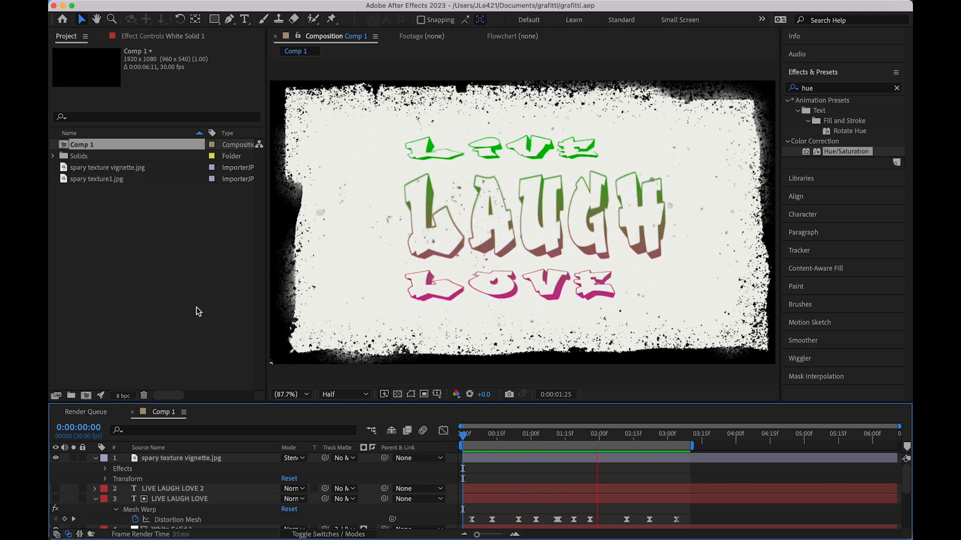
left_click(508, 464)
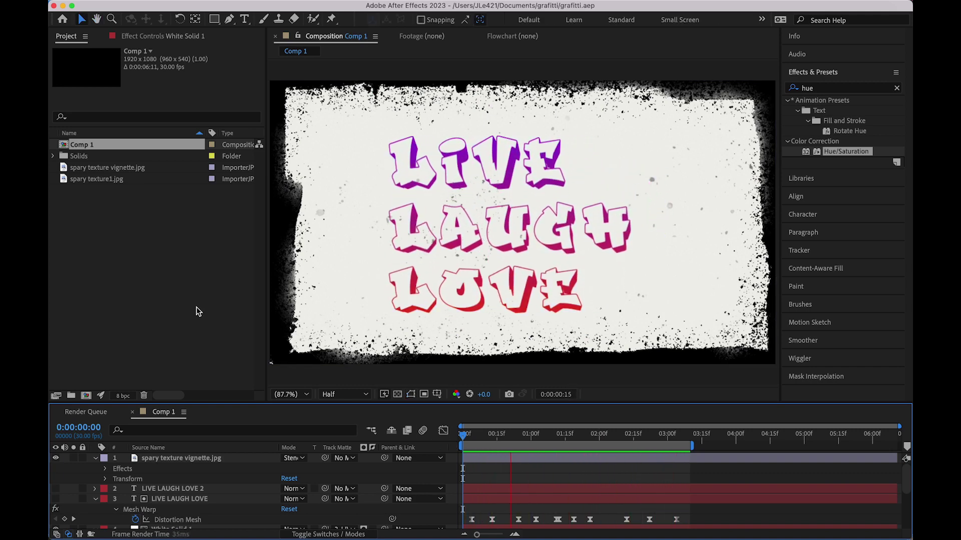
left_click(649, 446)
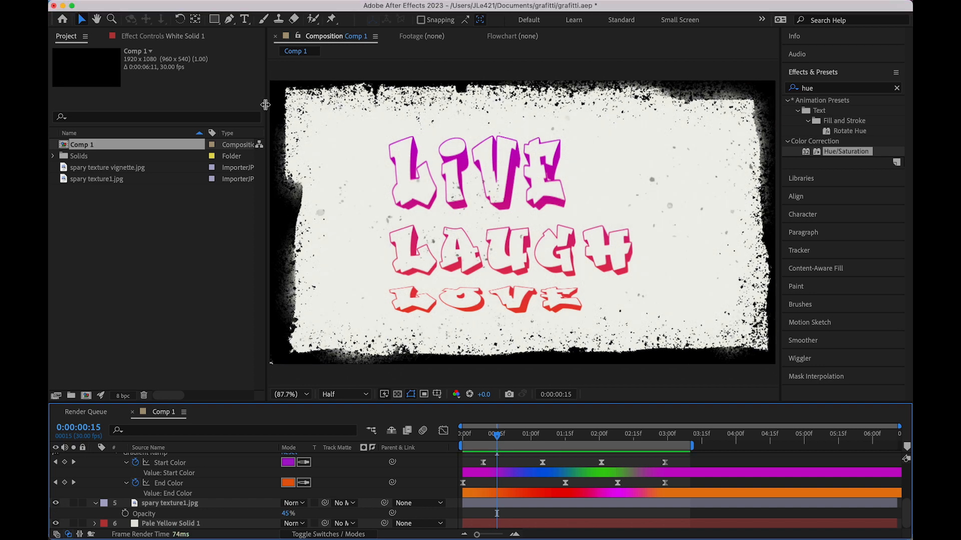
Step: Add Comp 1 to the render queue and bring up its output module settings
left_click(216, 6)
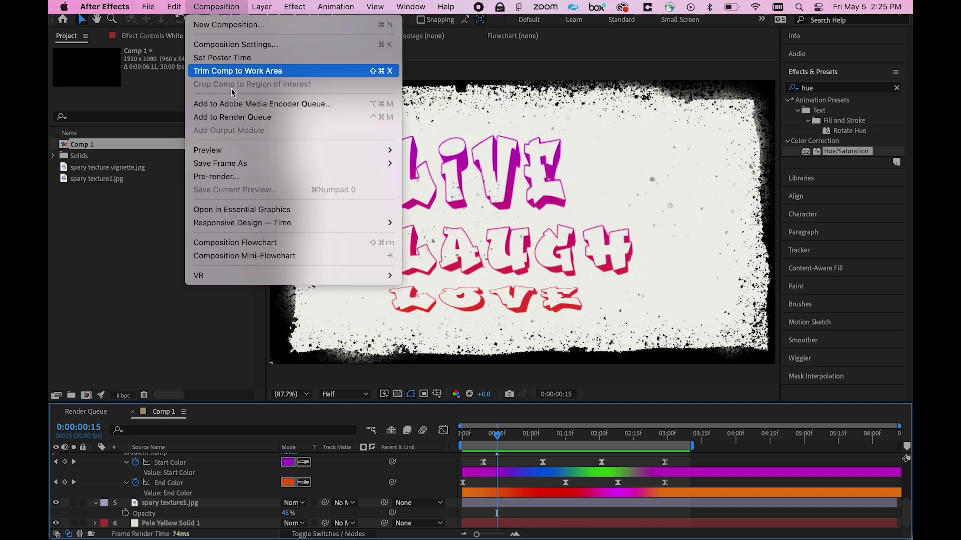
mouse_move(232, 118)
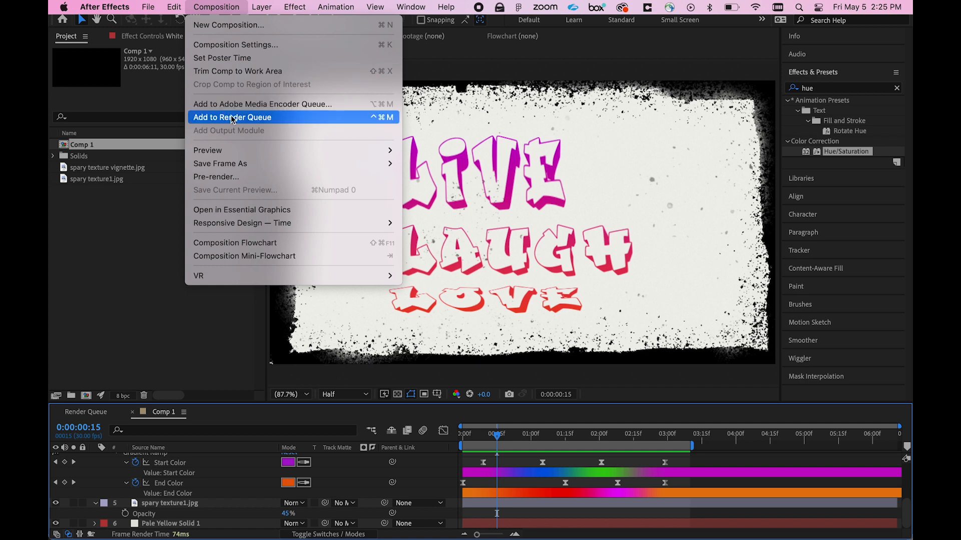
left_click(232, 117)
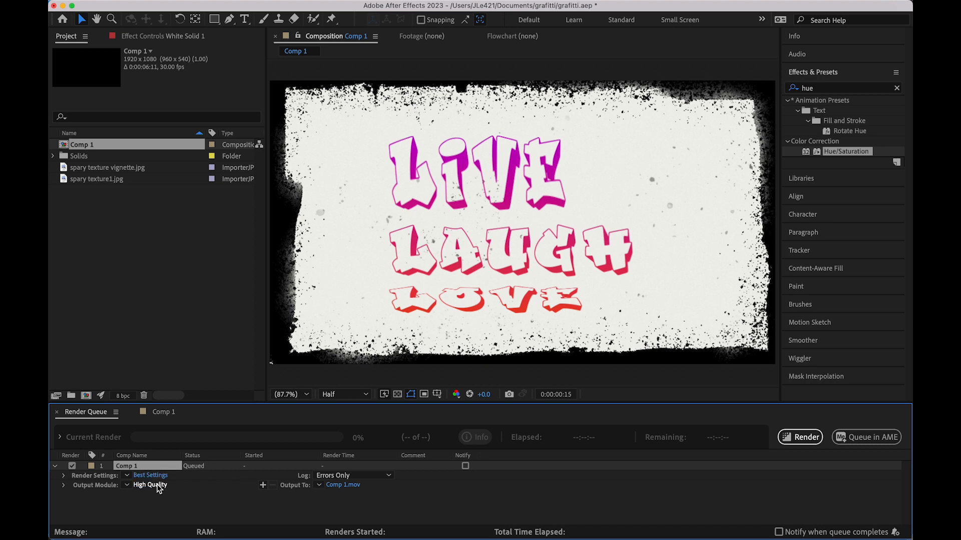
left_click(151, 486)
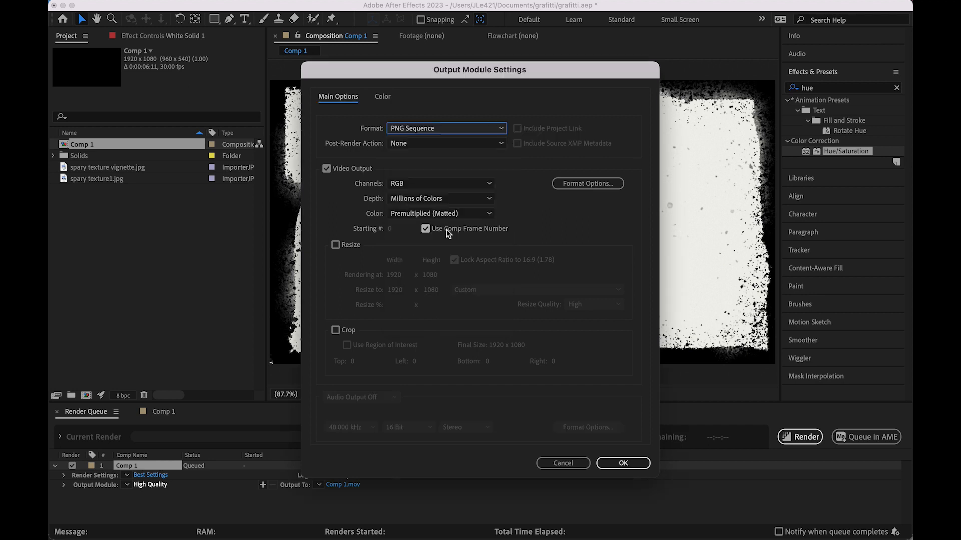
mouse_move(559, 424)
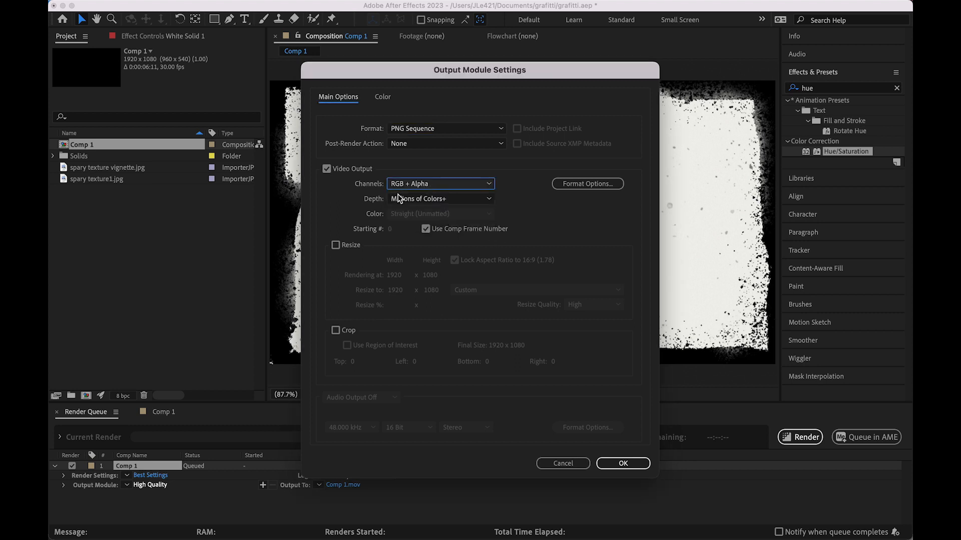
Step: Set the output to a PNG sequence with RGB + Alpha at Millions of Colors+ depth
left_click(440, 199)
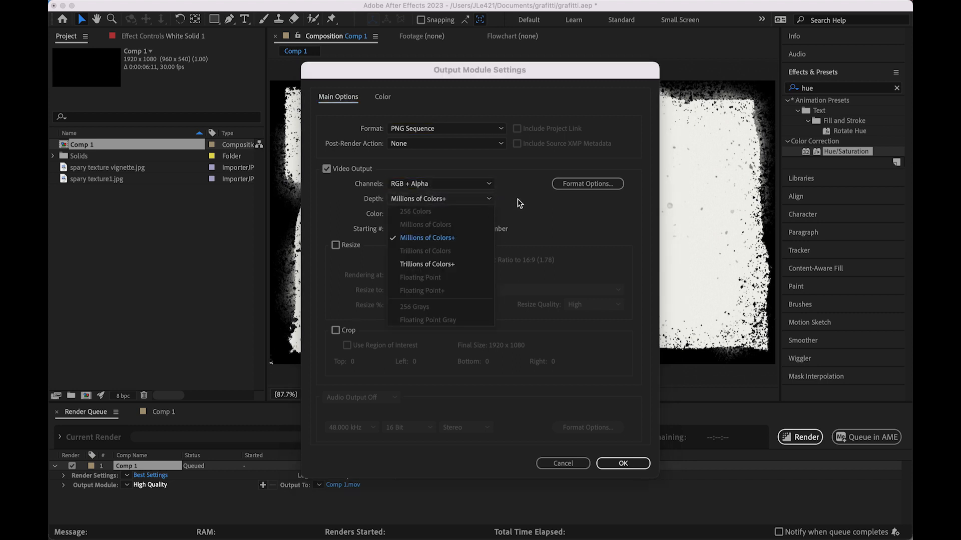
left_click(426, 239)
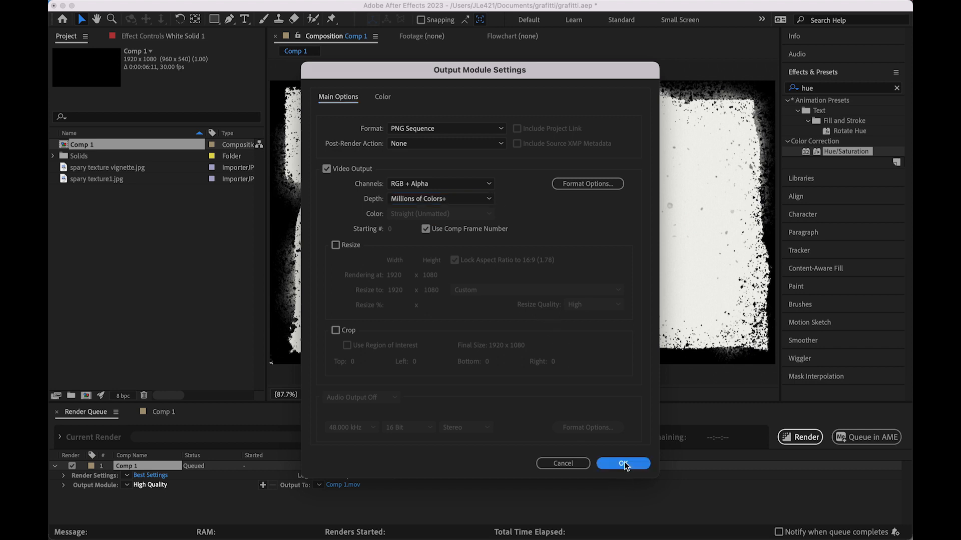
left_click(622, 463)
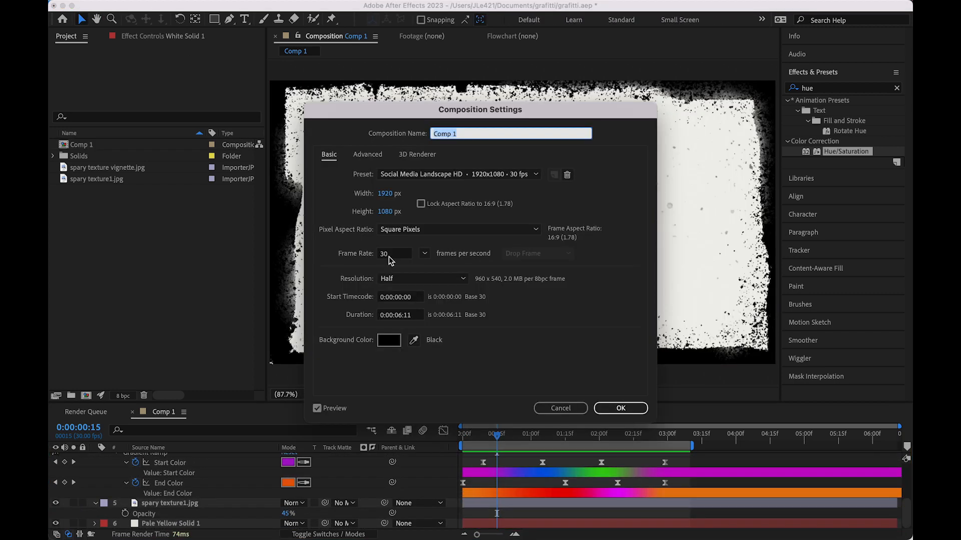
Step: Change Comp 1's frame rate to 15 fps in Composition Settings and move to frame 5
left_click(393, 253)
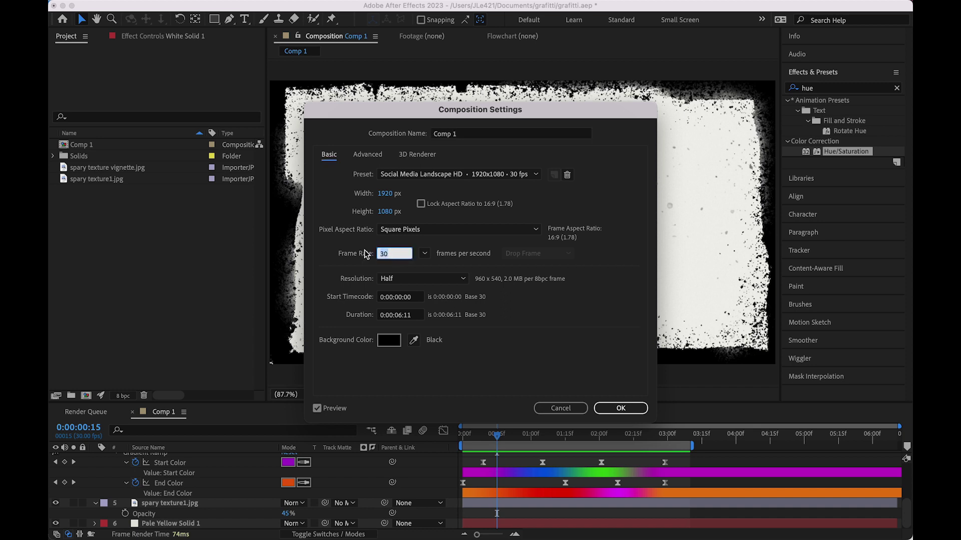
type("15")
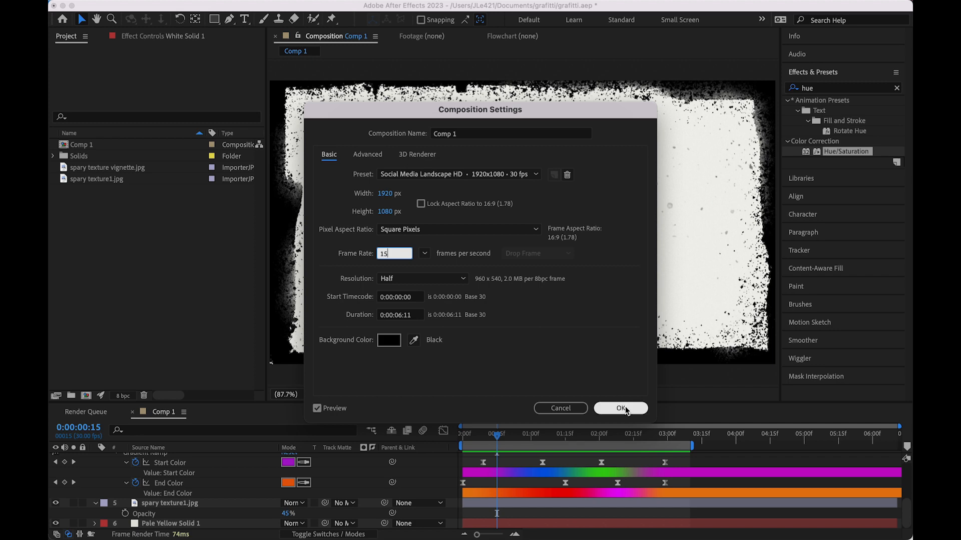
left_click(621, 408)
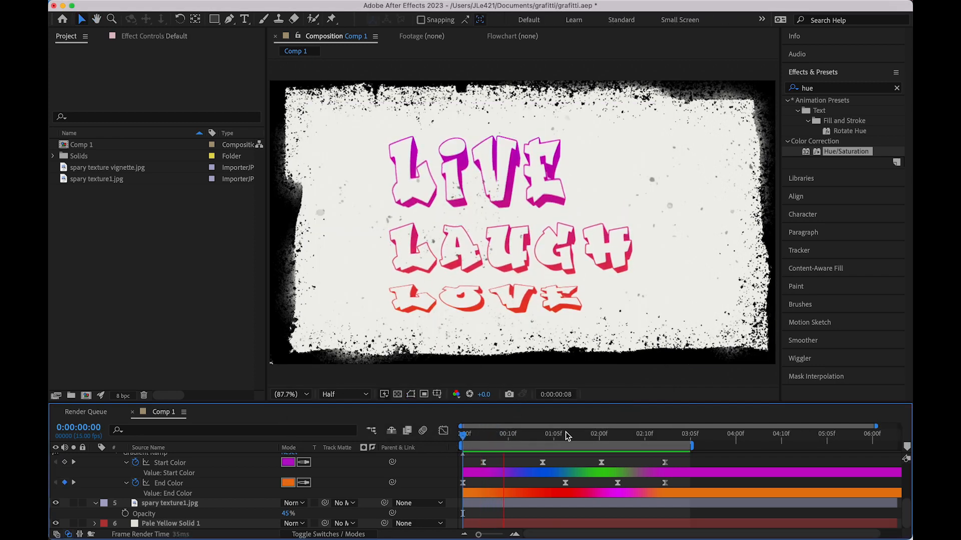
left_click(566, 433)
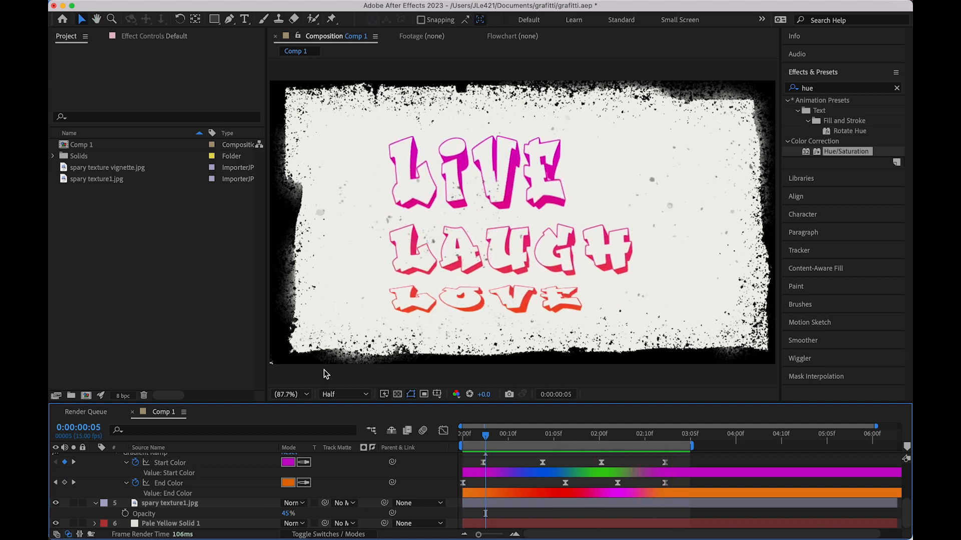
Step: Queue Comp 1 for rendering a second time and access its output format list
left_click(216, 7)
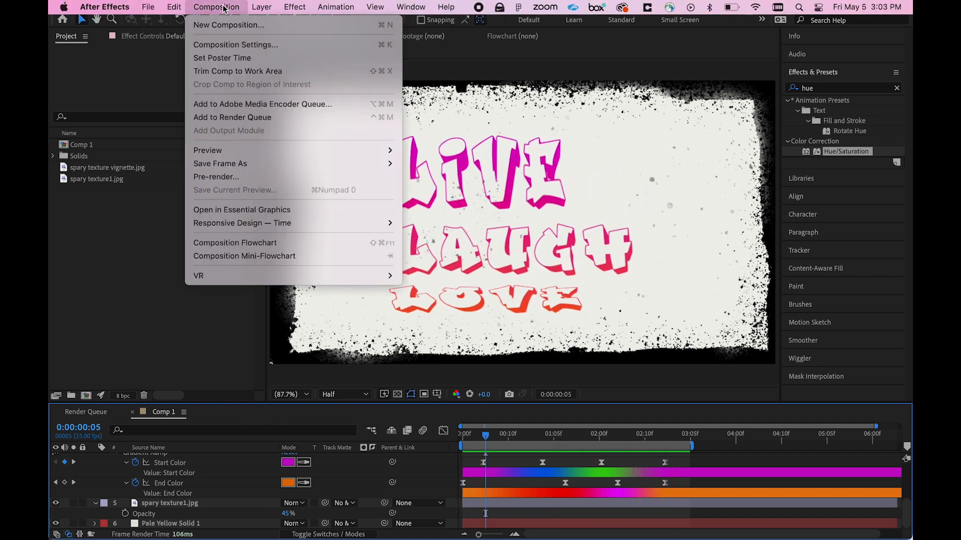
mouse_move(227, 120)
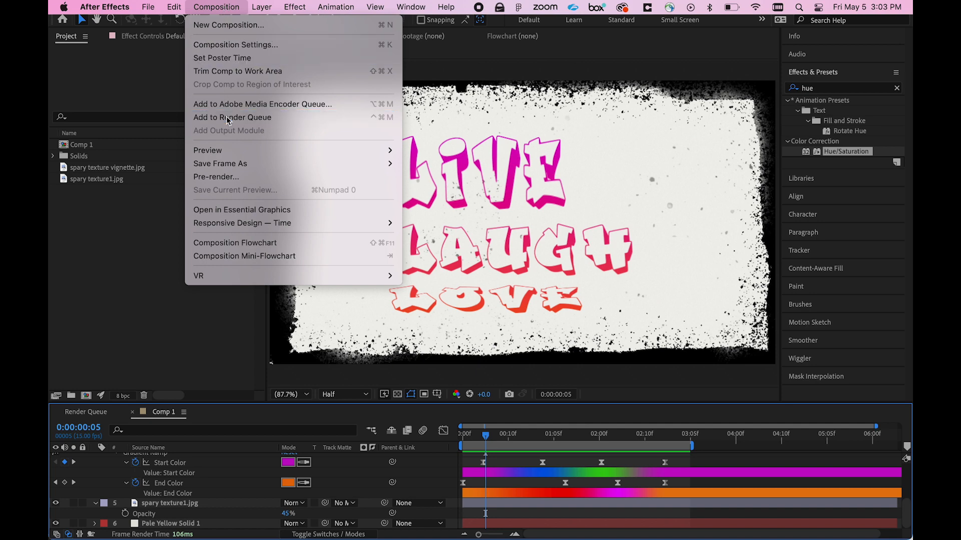
left_click(233, 118)
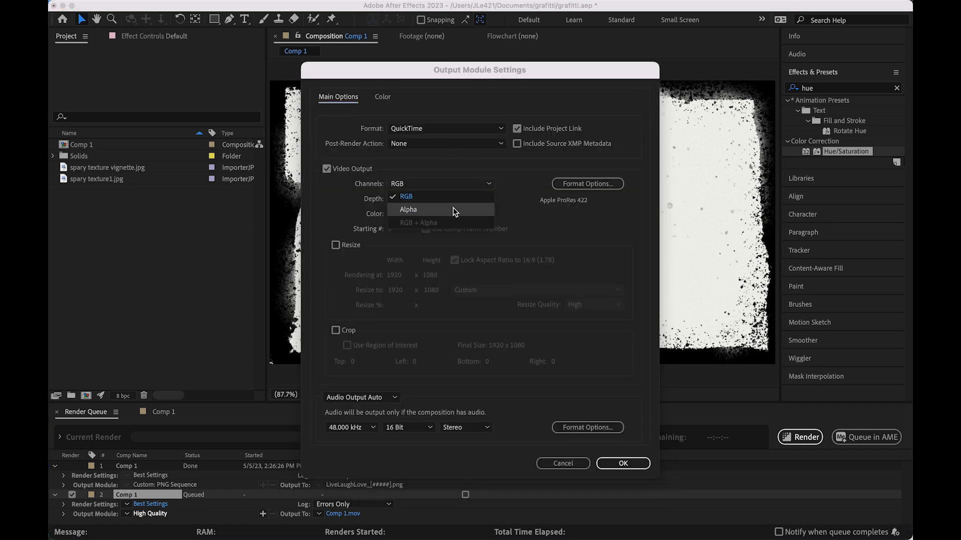
left_click(446, 128)
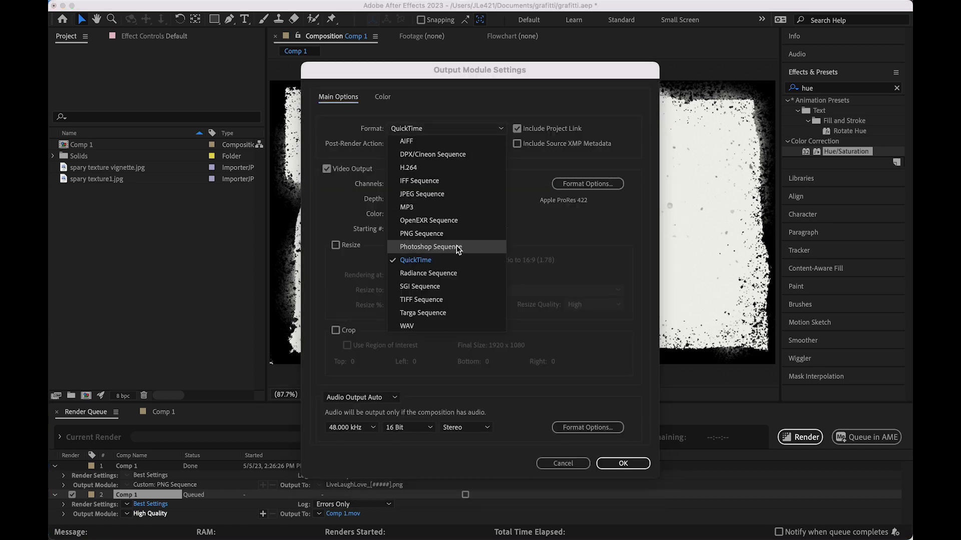
Step: Set the second item's output to a PNG Sequence with RGB + Alpha channels
left_click(422, 233)
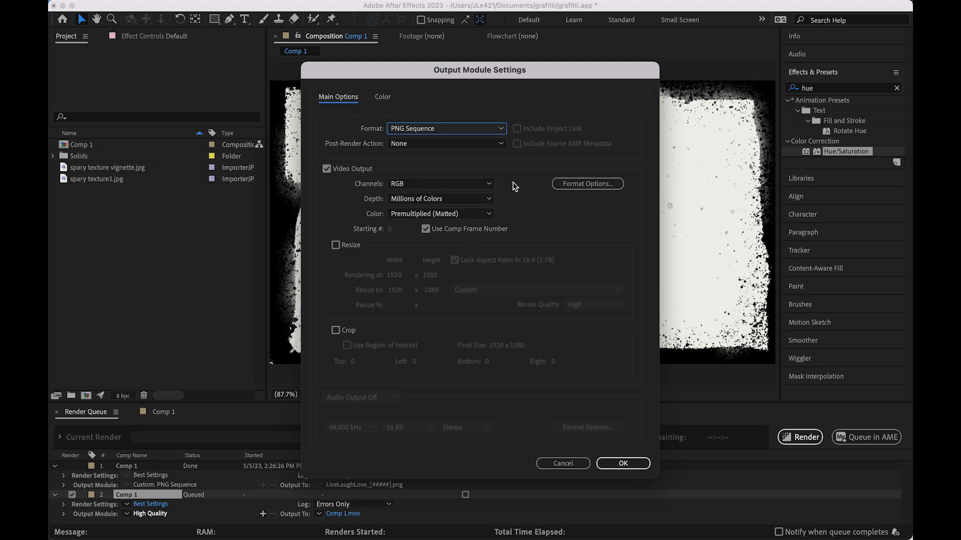
left_click(440, 184)
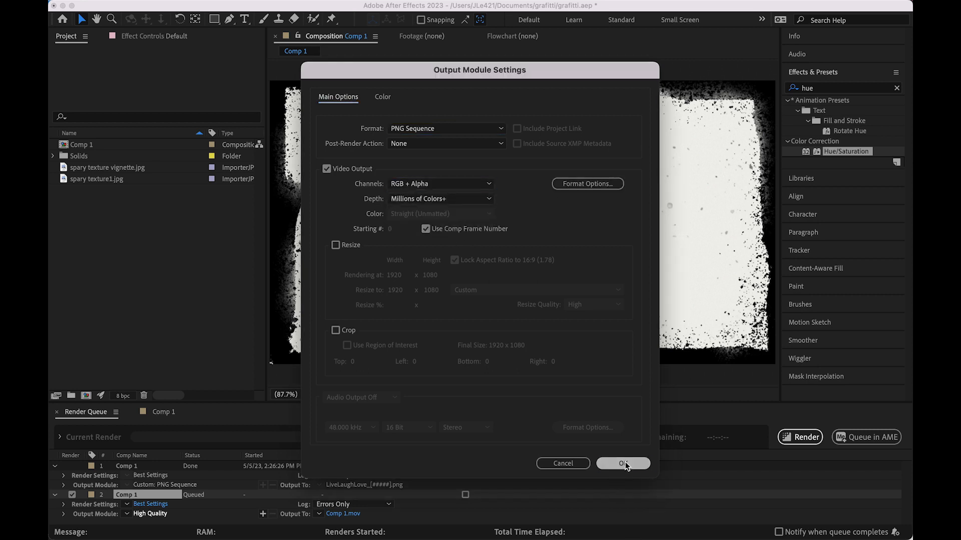
left_click(622, 463)
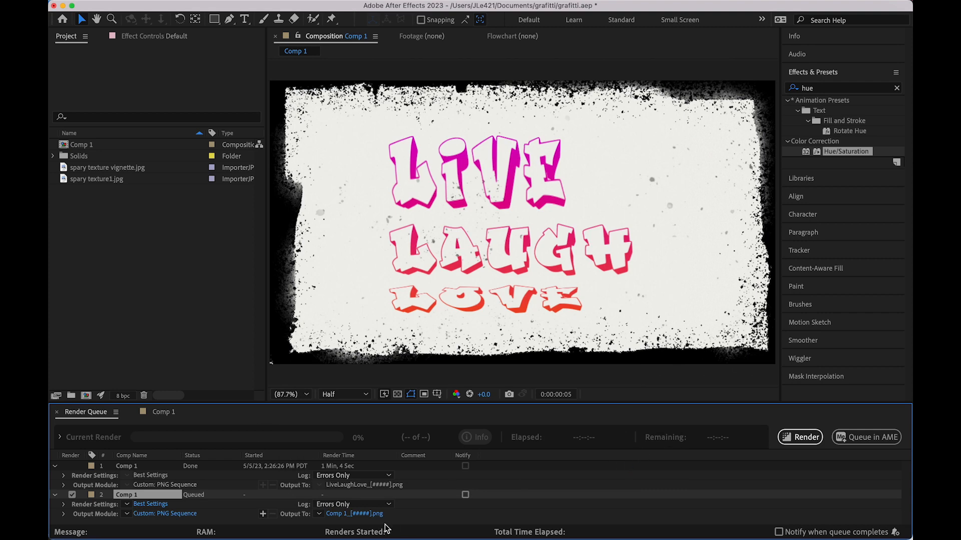
mouse_move(372, 523)
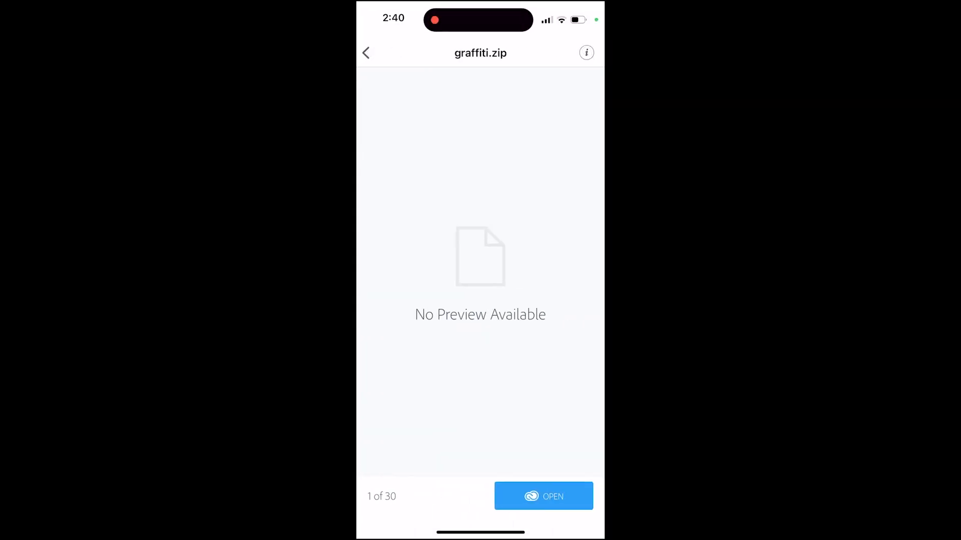
Step: Send graffiti.zip from the Creative Cloud preview into Aero and aim the camera at the wall
left_click(543, 496)
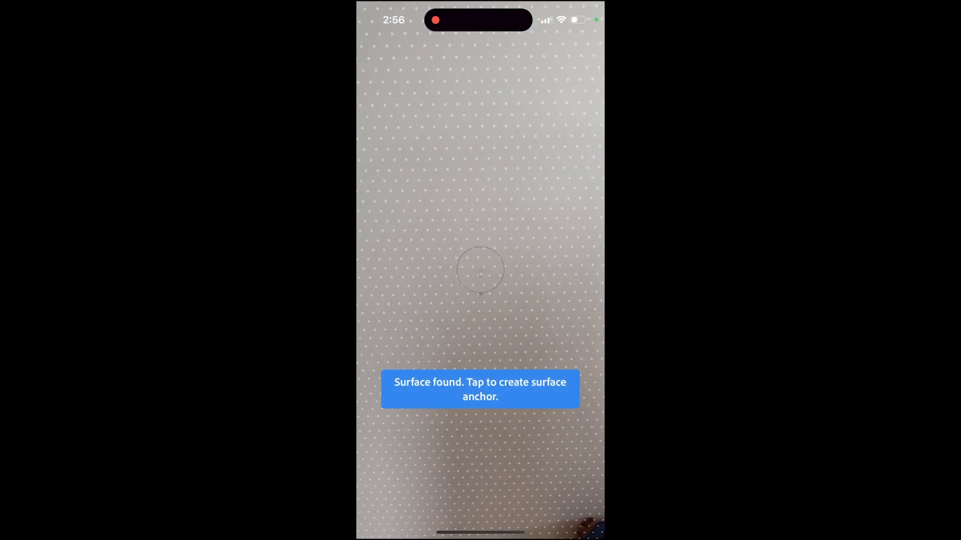
Step: Anchor the scene to the detected wall and add the graffiti.zip image sequence from Creative Cloud
left_click(478, 273)
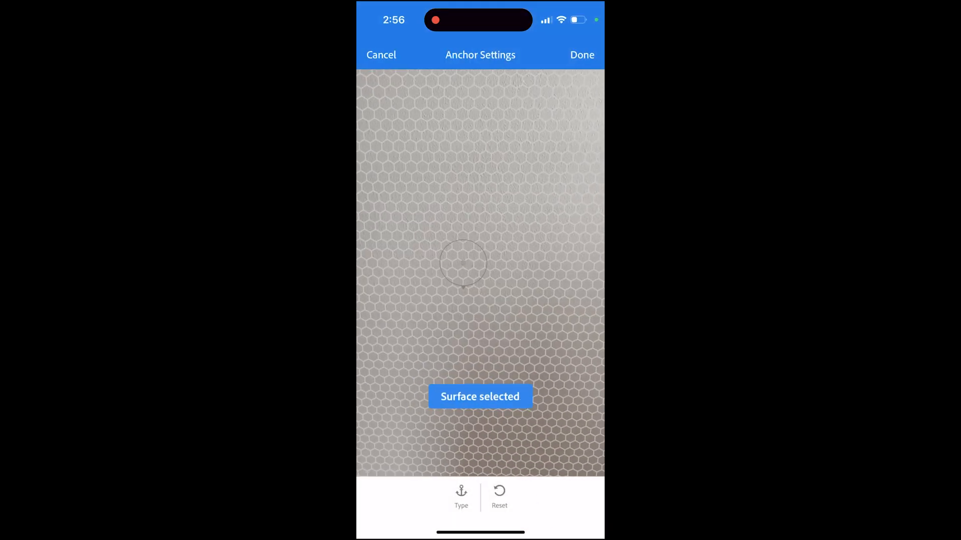
left_click(582, 54)
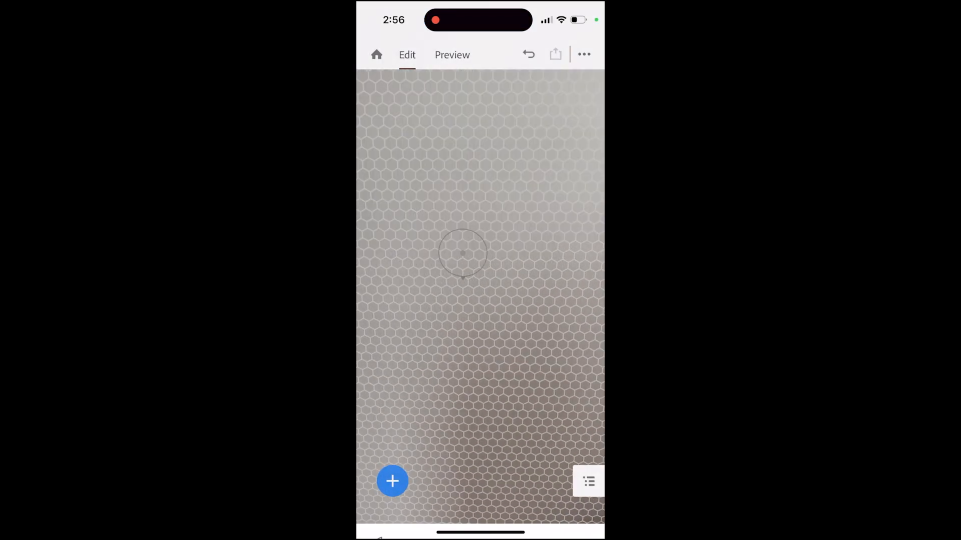
left_click(392, 480)
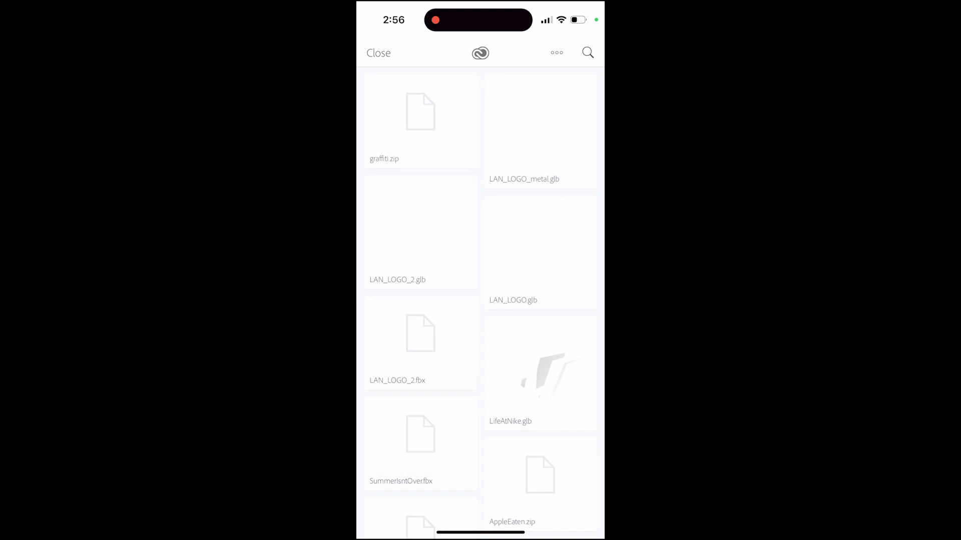
left_click(421, 112)
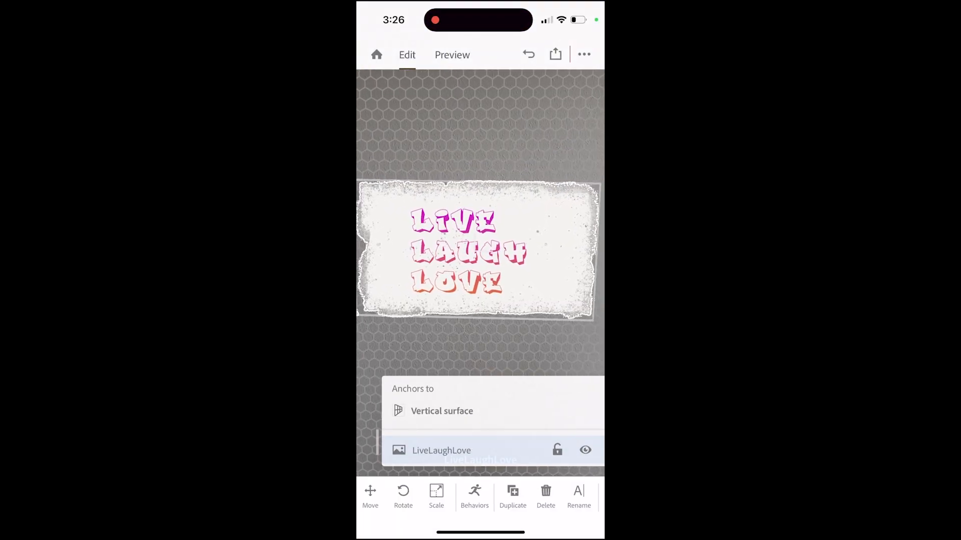
Step: Set LiveLaughLove as the subject of the scene's Play images behavior
left_click(475, 491)
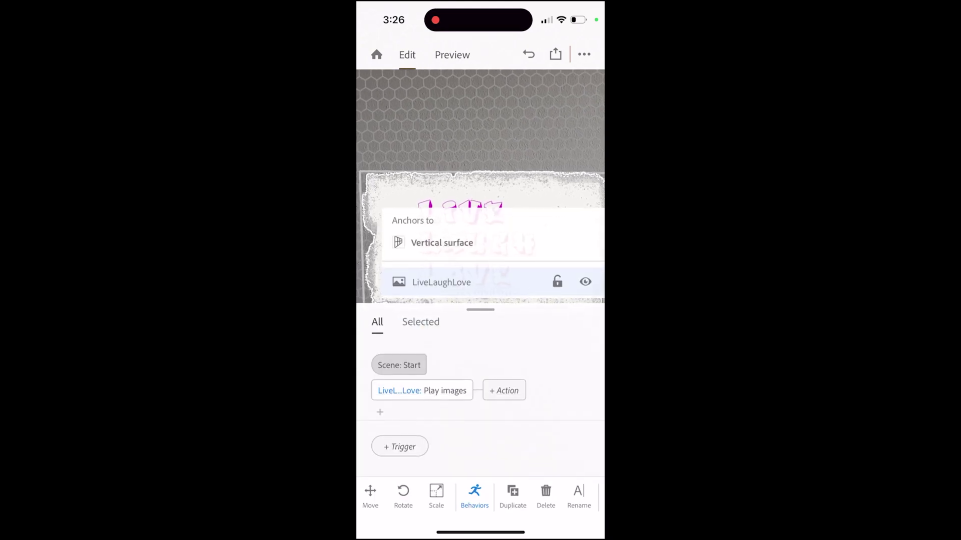
left_click(421, 390)
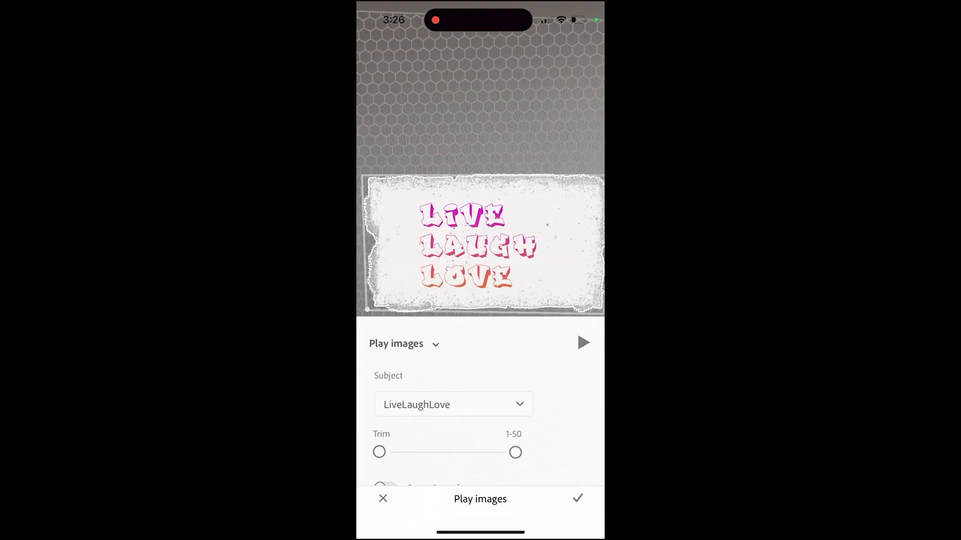
left_click(452, 404)
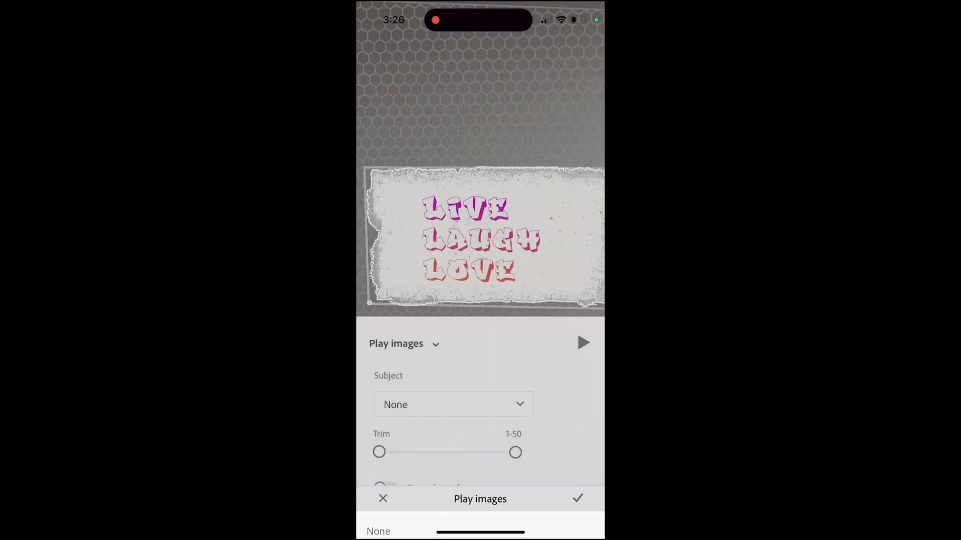
left_click(452, 405)
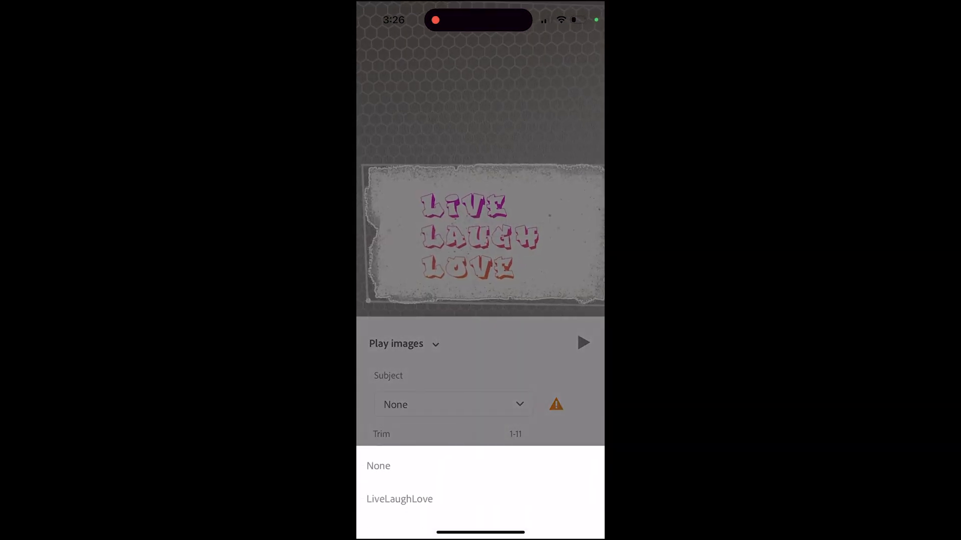
left_click(398, 498)
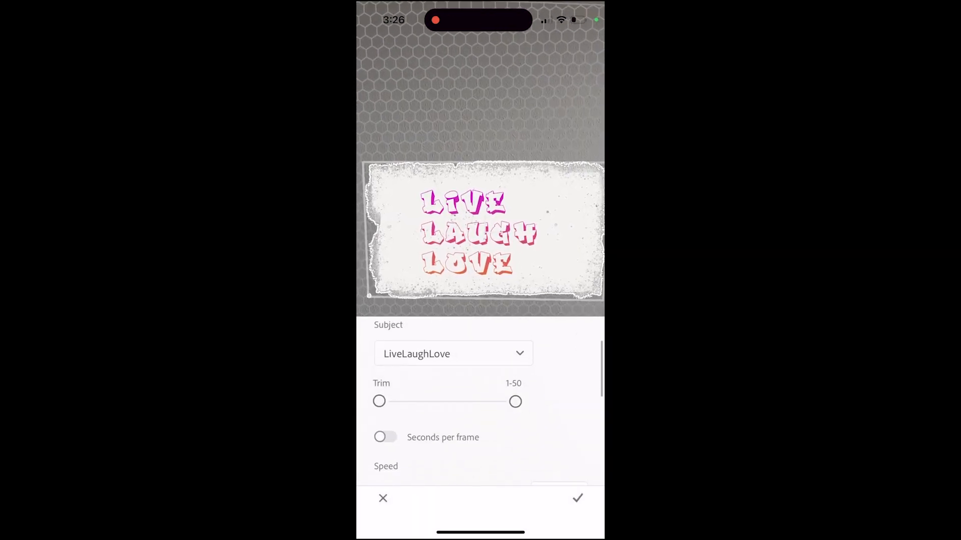
Step: Review the playback speed settings and preview the graffiti playing on the wall
scroll("down", 3)
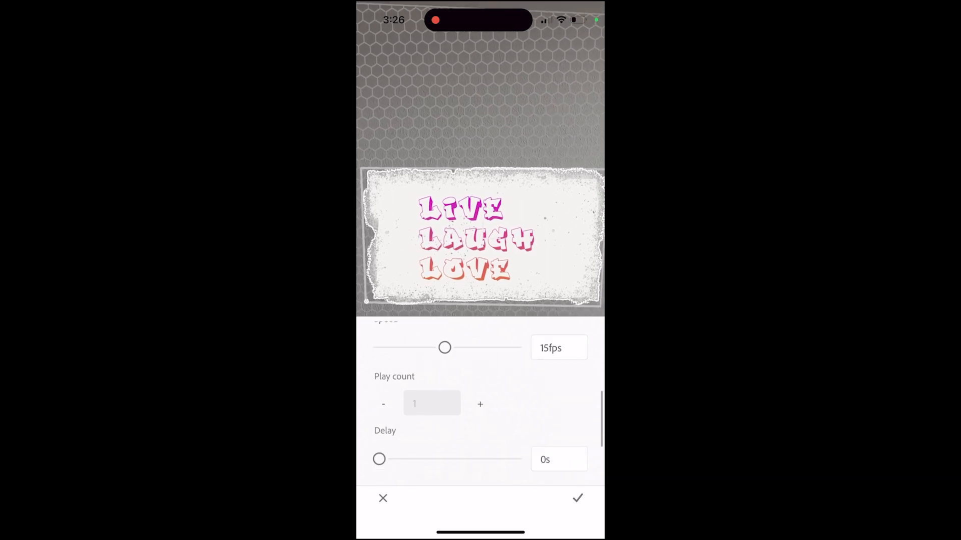
scroll("down", 3)
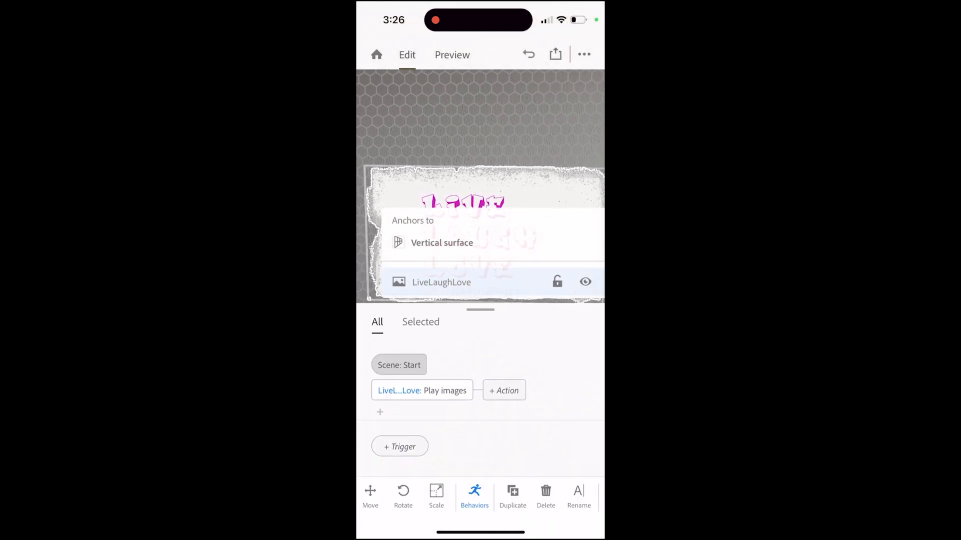
left_click(452, 54)
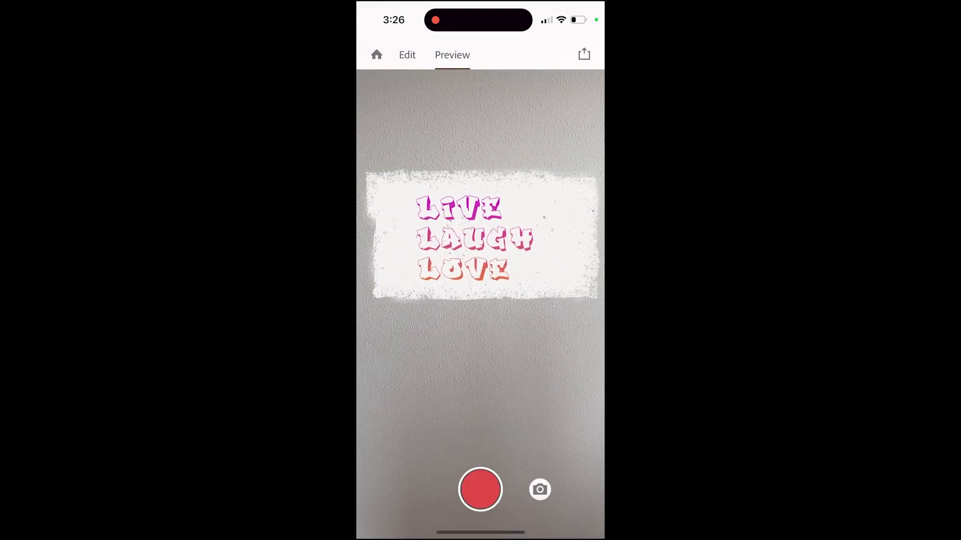